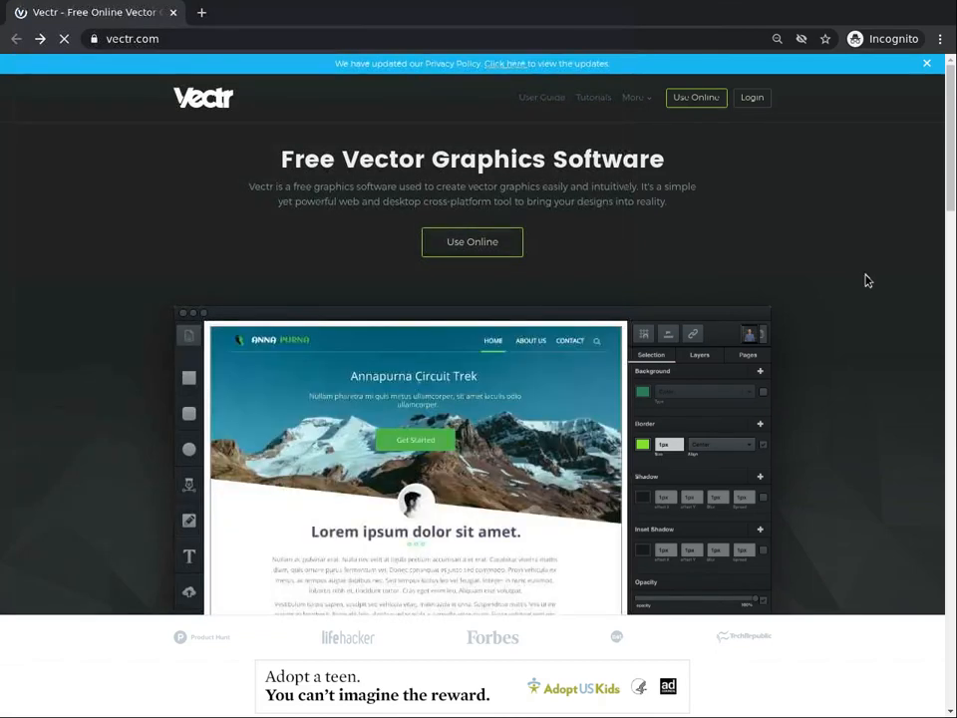
mouse_move(713, 234)
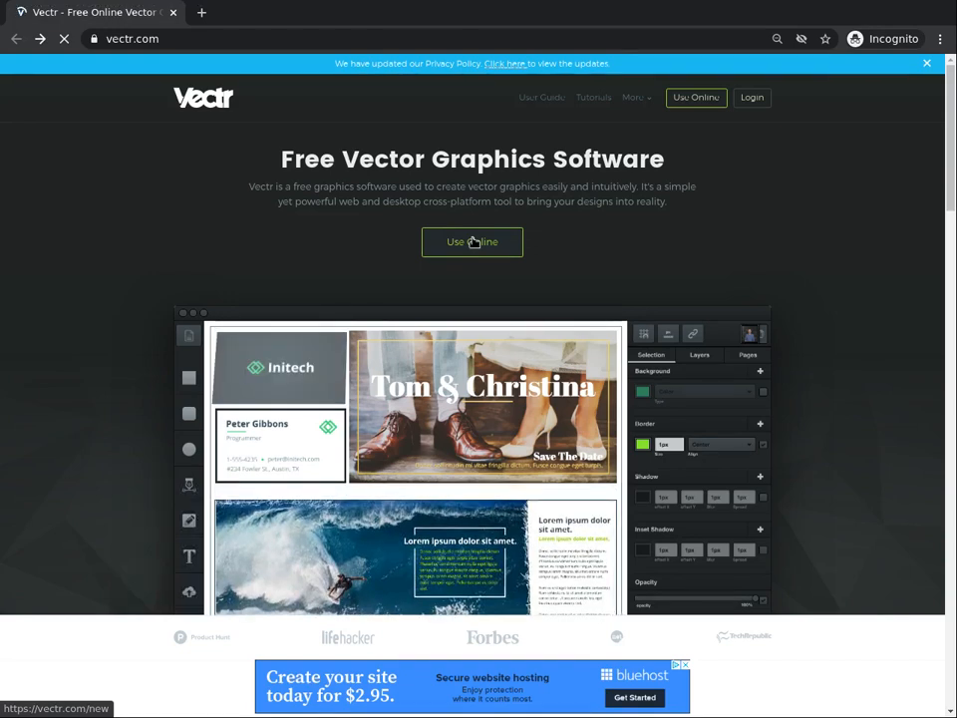
- Launch the online editor and start the guided Getting Started lessons
left_click(470, 241)
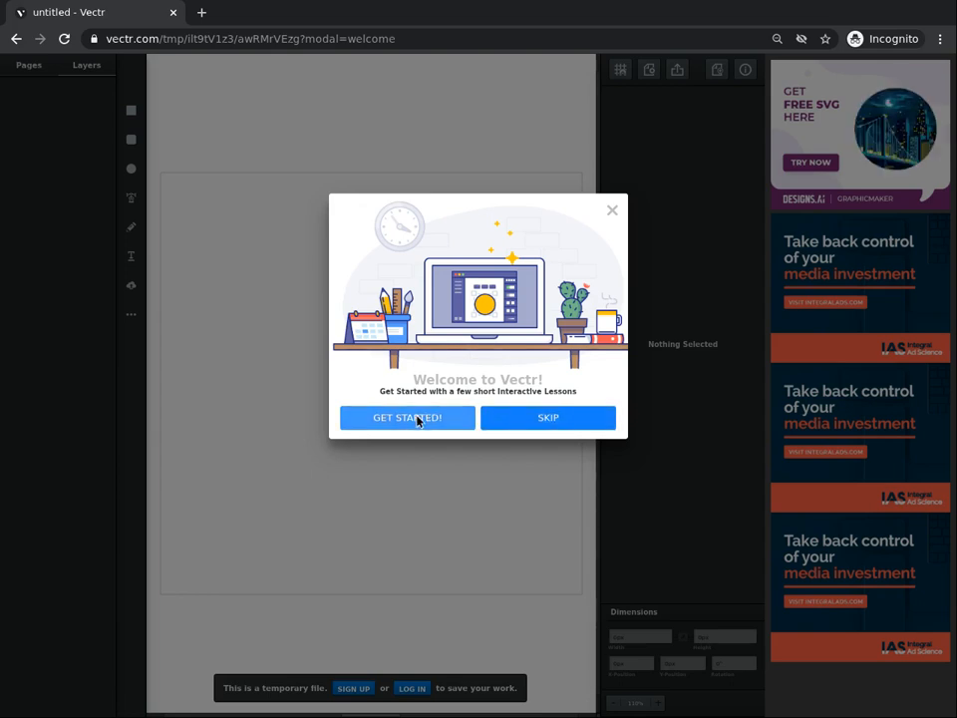
left_click(406, 419)
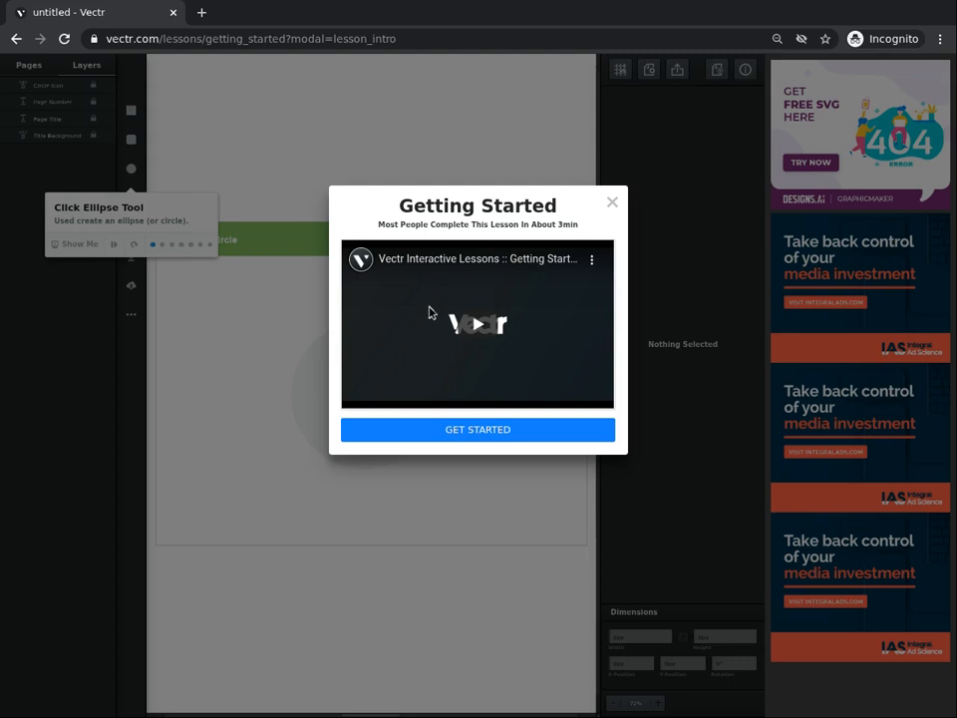
mouse_move(477, 327)
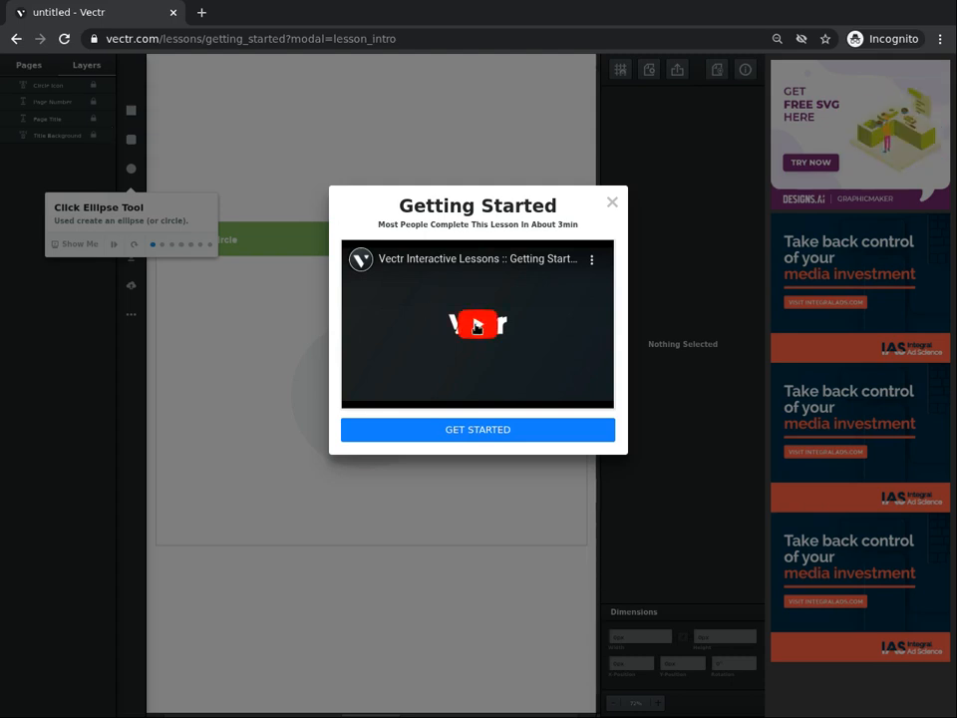
- Play the embedded Getting Started video partway, then pause it
left_click(479, 322)
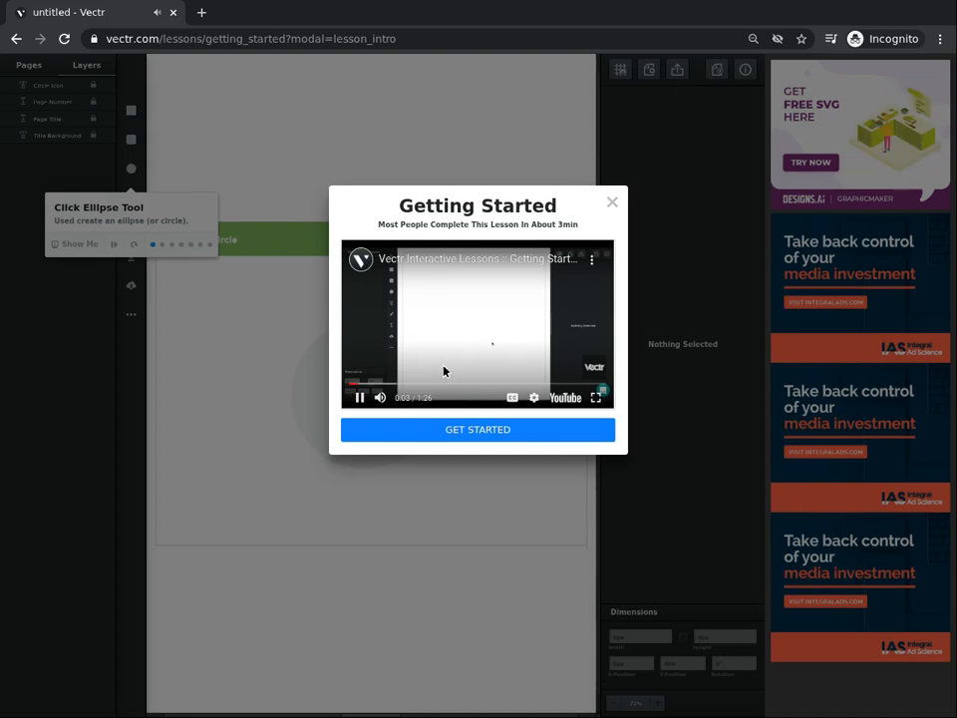
mouse_move(518, 377)
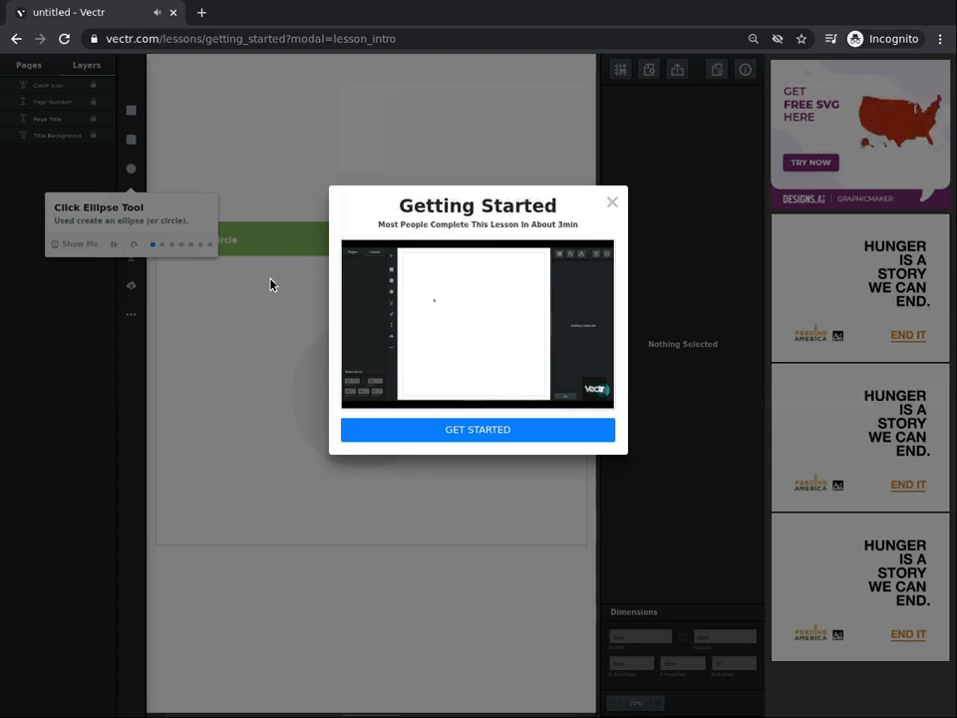
left_click(477, 319)
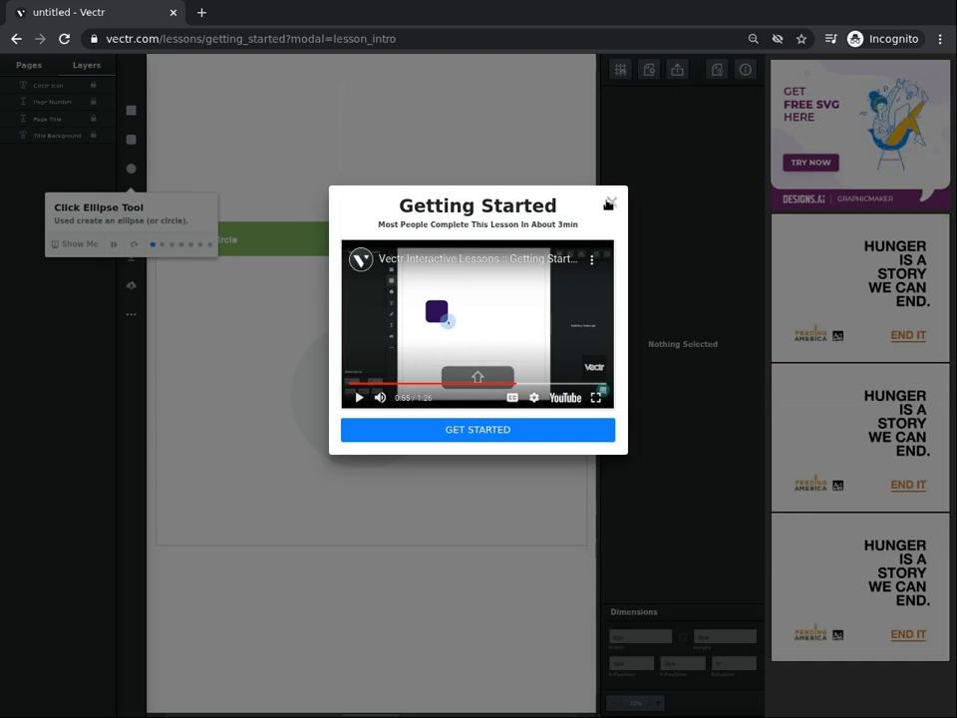
- Dismiss the video dialog to reveal the interactive ellipse-tool lesson
left_click(608, 203)
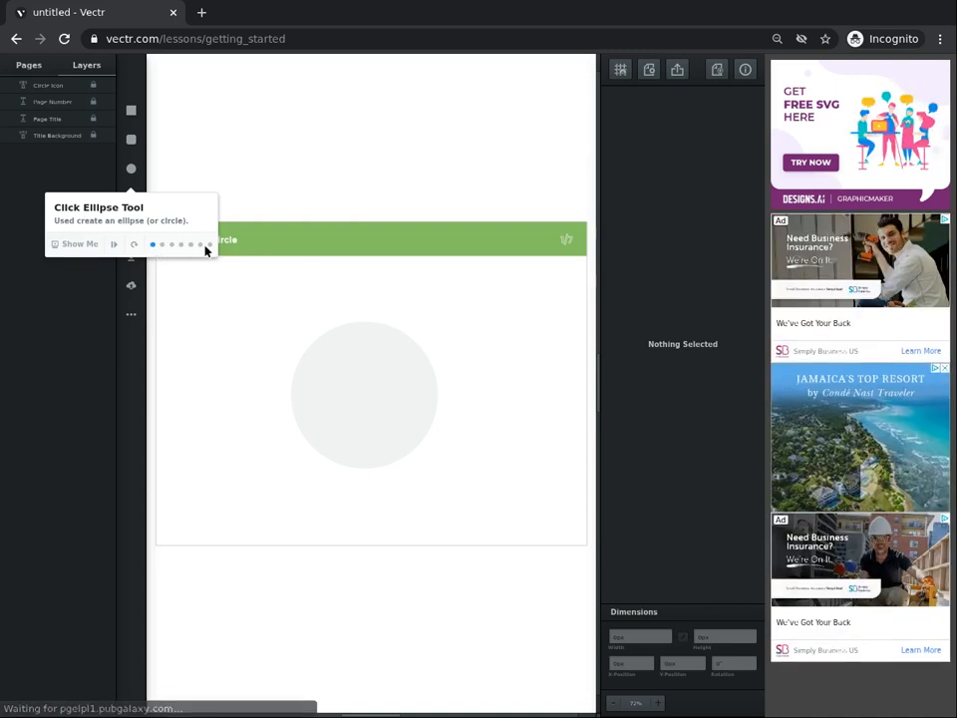
mouse_move(295, 297)
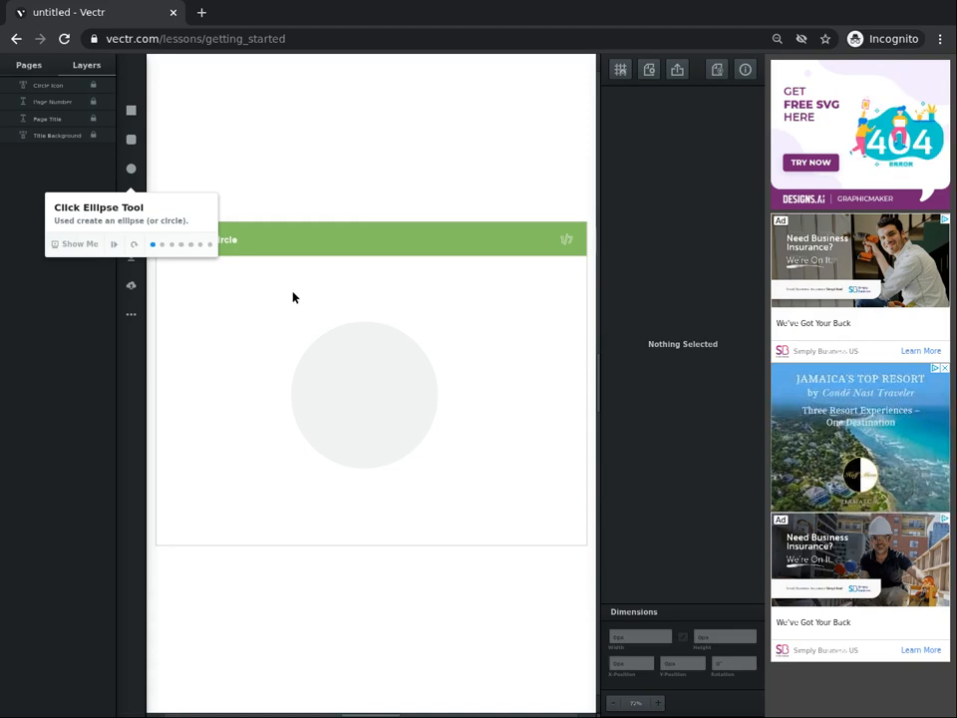
mouse_move(492, 247)
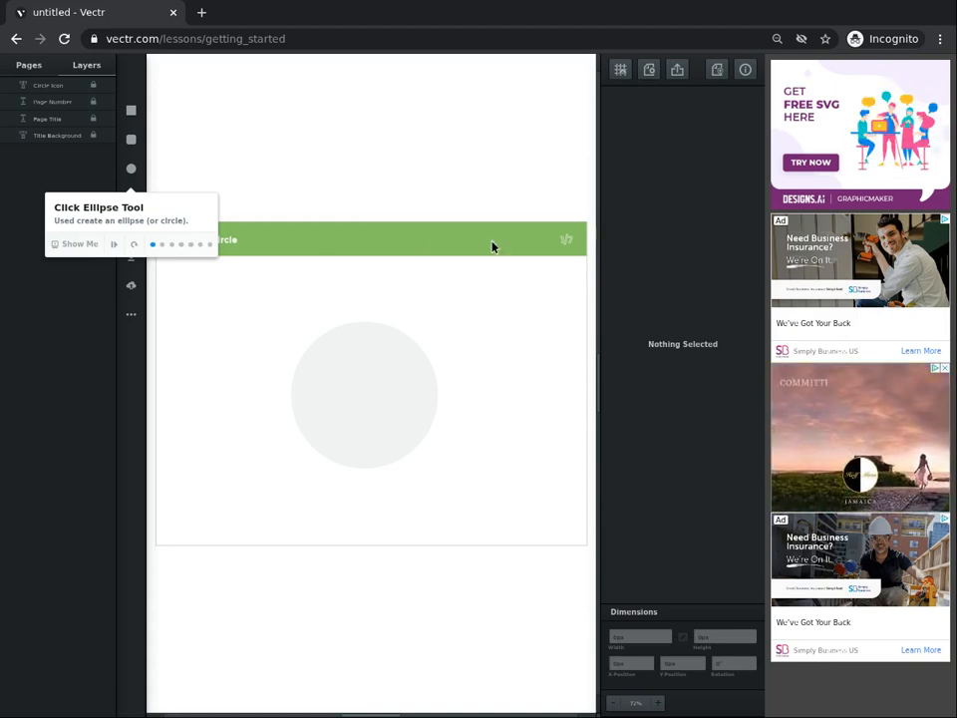
mouse_move(180, 291)
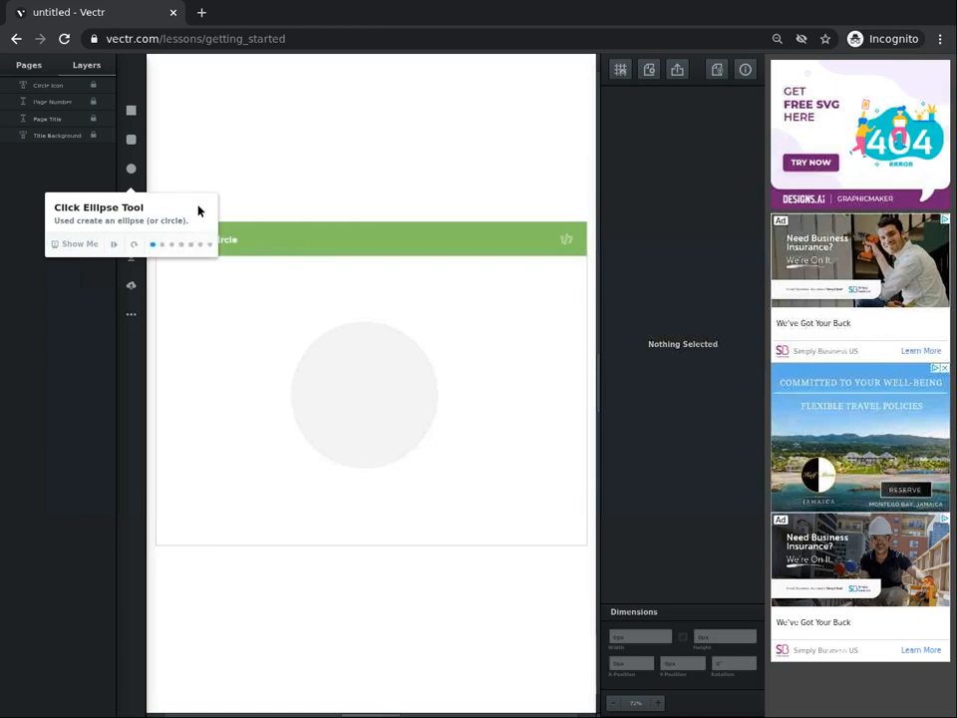
mouse_move(457, 203)
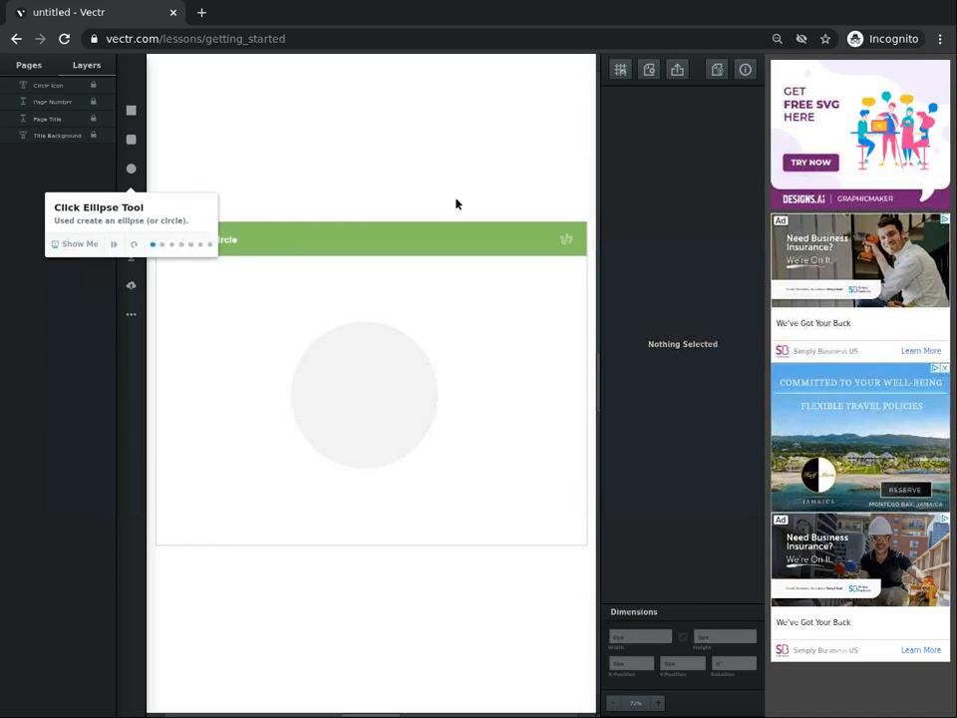
mouse_move(297, 189)
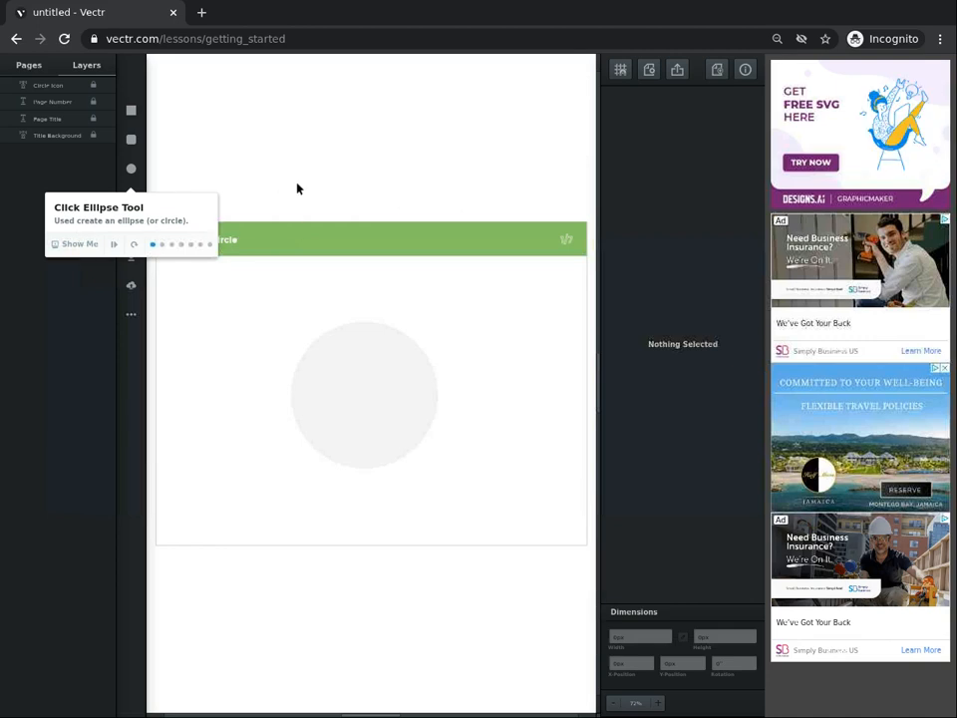
mouse_move(112, 243)
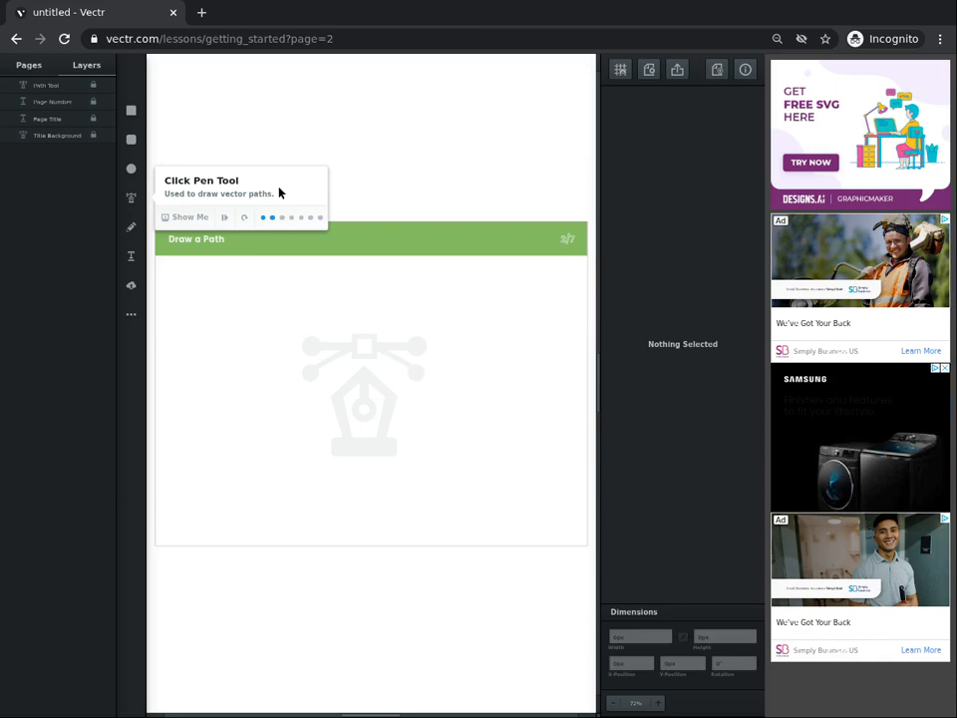
mouse_move(194, 76)
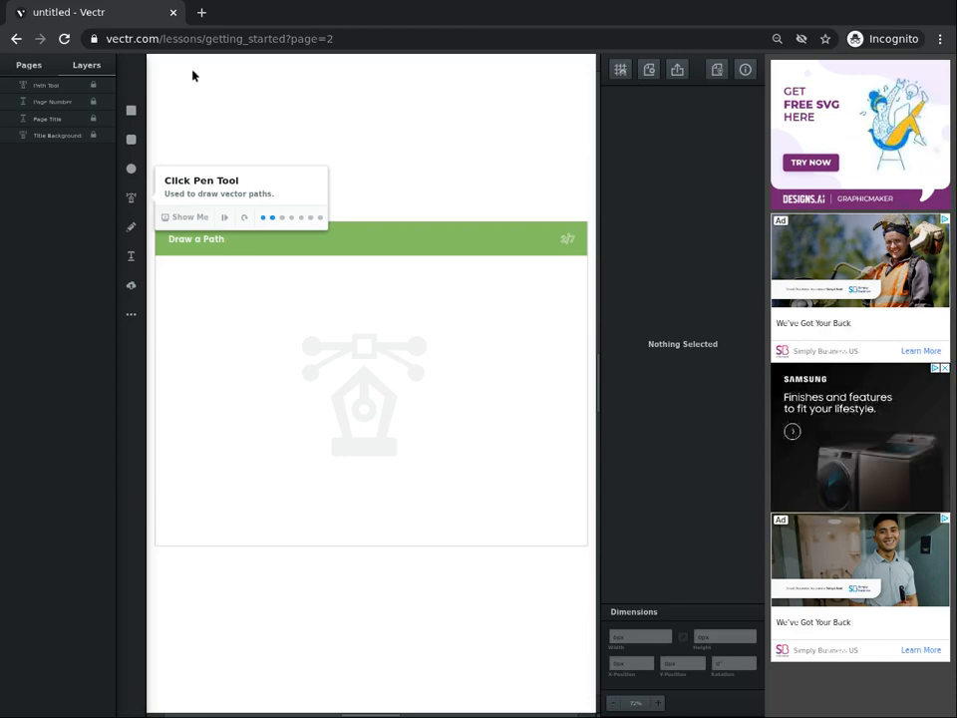
- Navigate back twice from the pen-tool lesson toward the blank editor
left_click(63, 37)
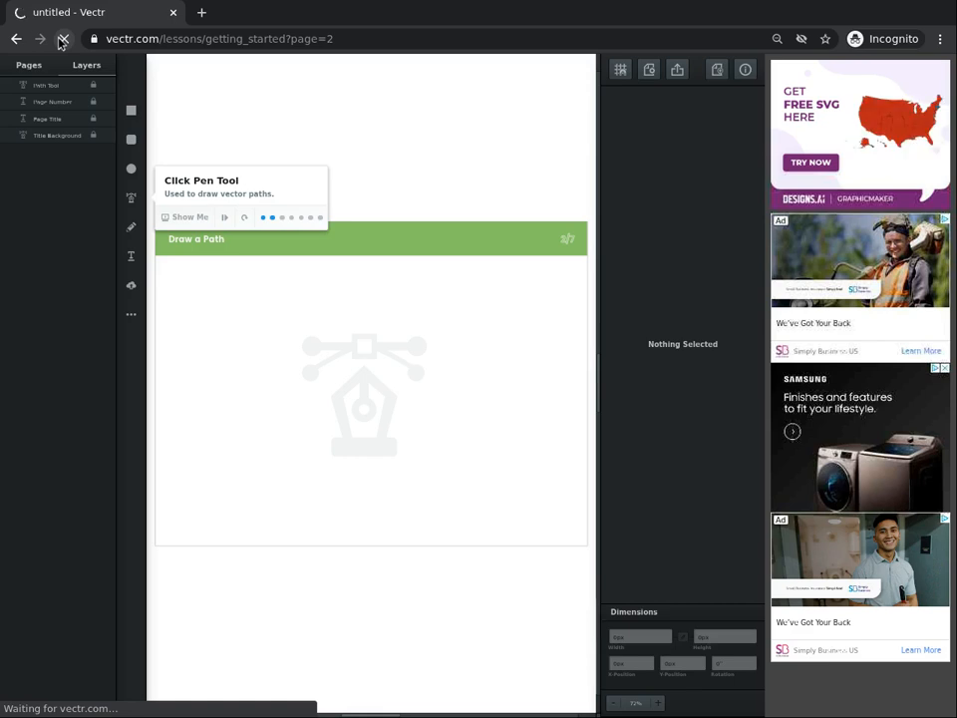
left_click(64, 38)
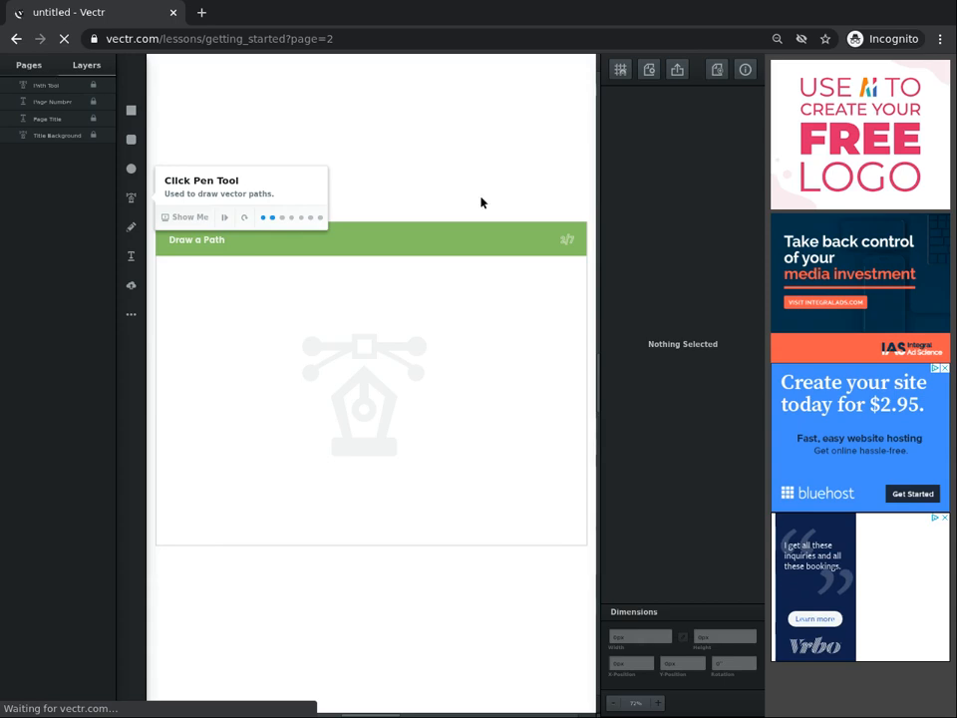
mouse_move(72, 83)
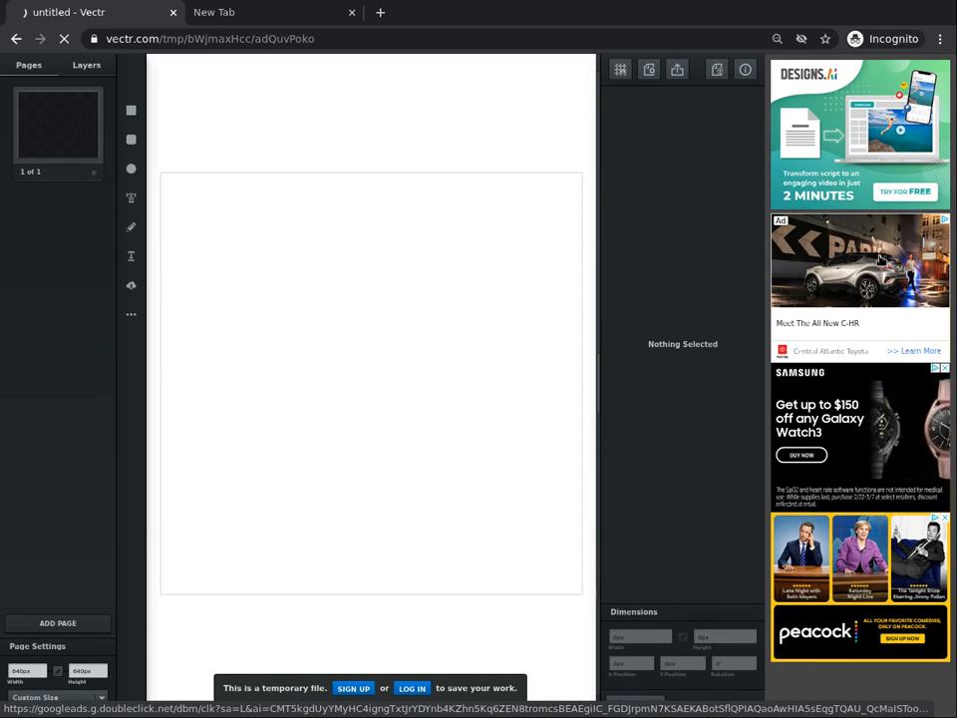
mouse_move(486, 351)
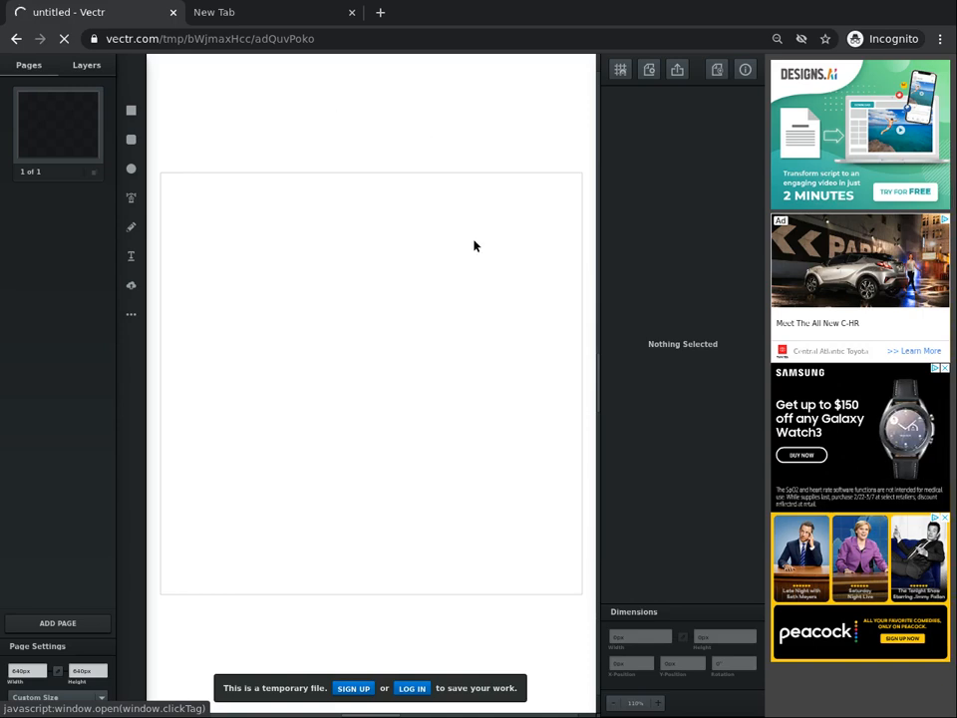
mouse_move(489, 343)
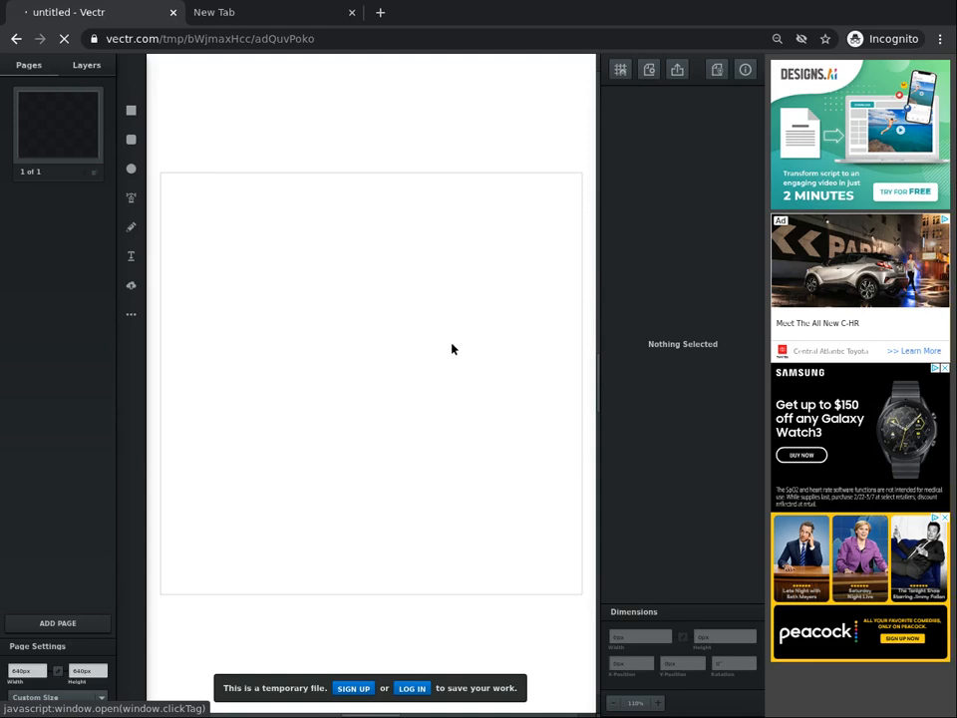
mouse_move(269, 646)
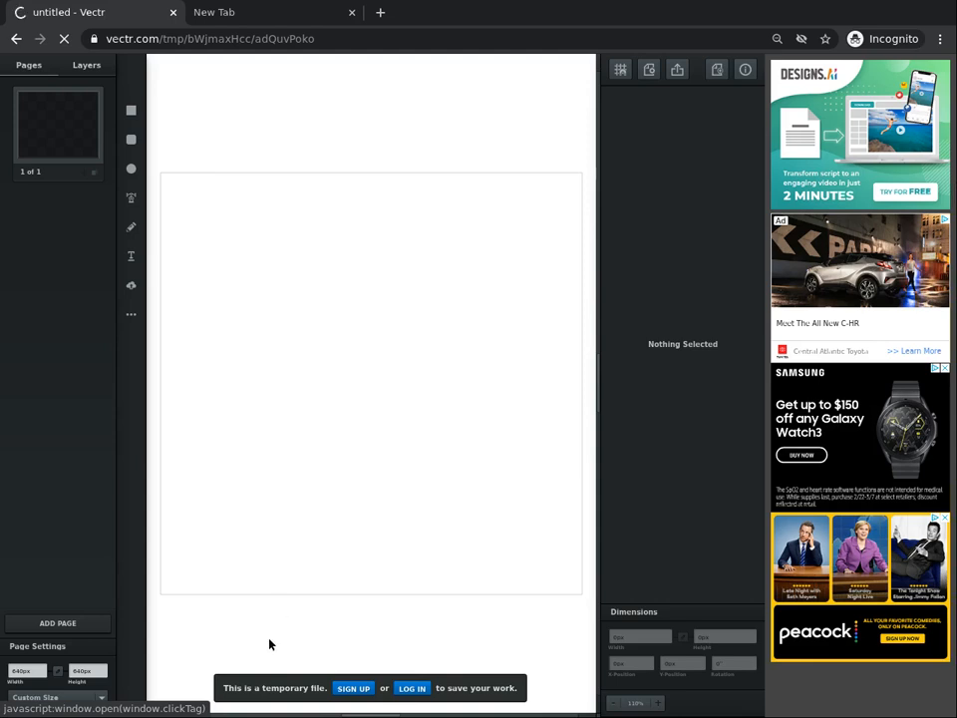
mouse_move(311, 668)
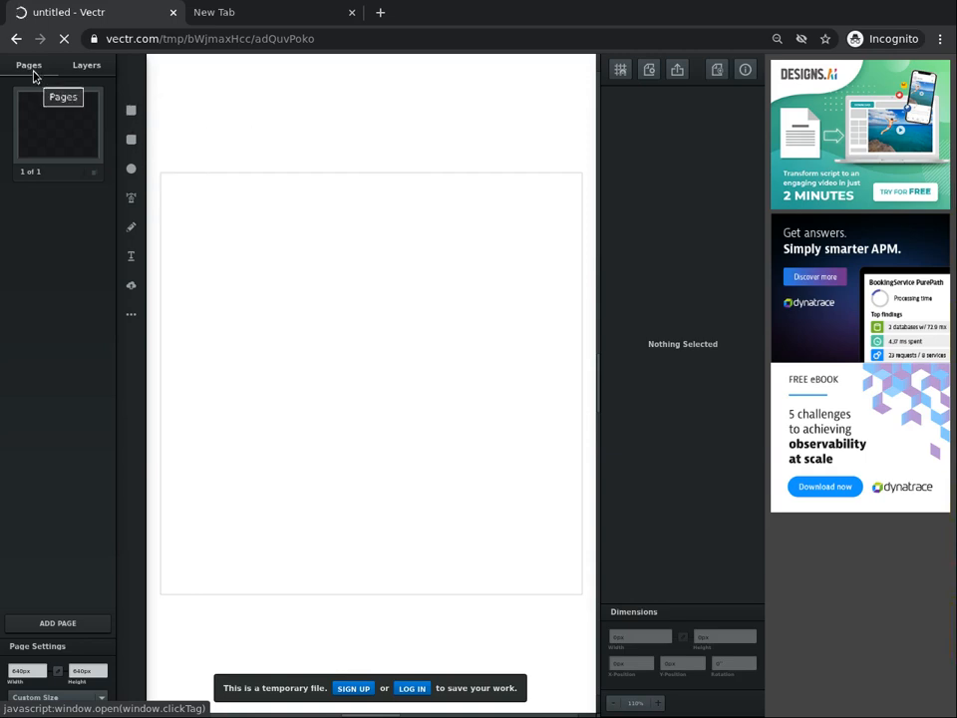
mouse_move(88, 119)
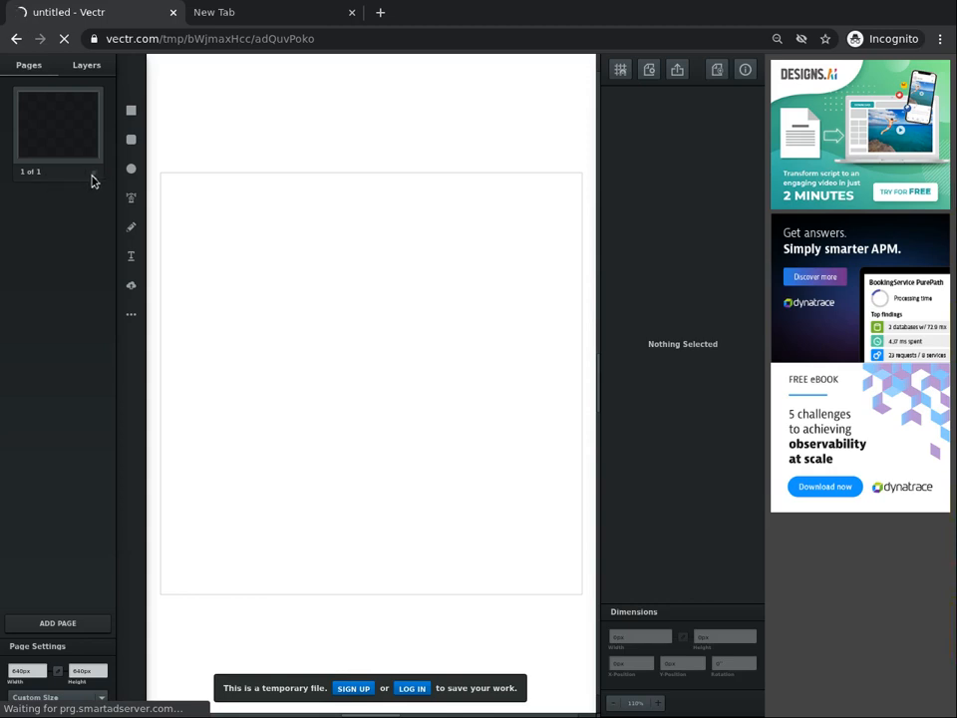
mouse_move(96, 180)
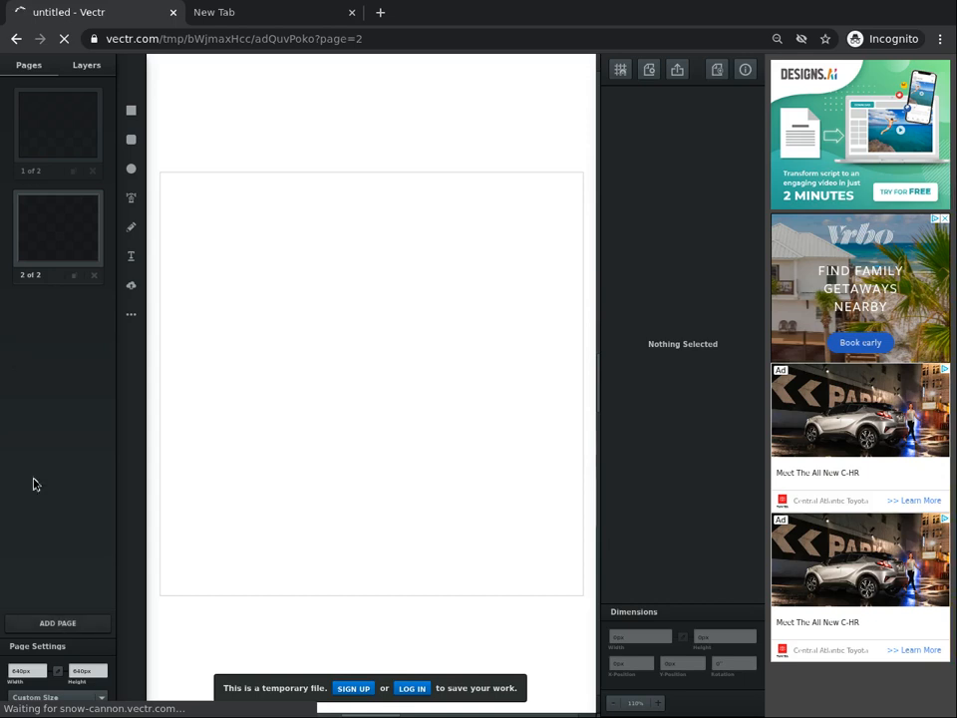
mouse_move(44, 654)
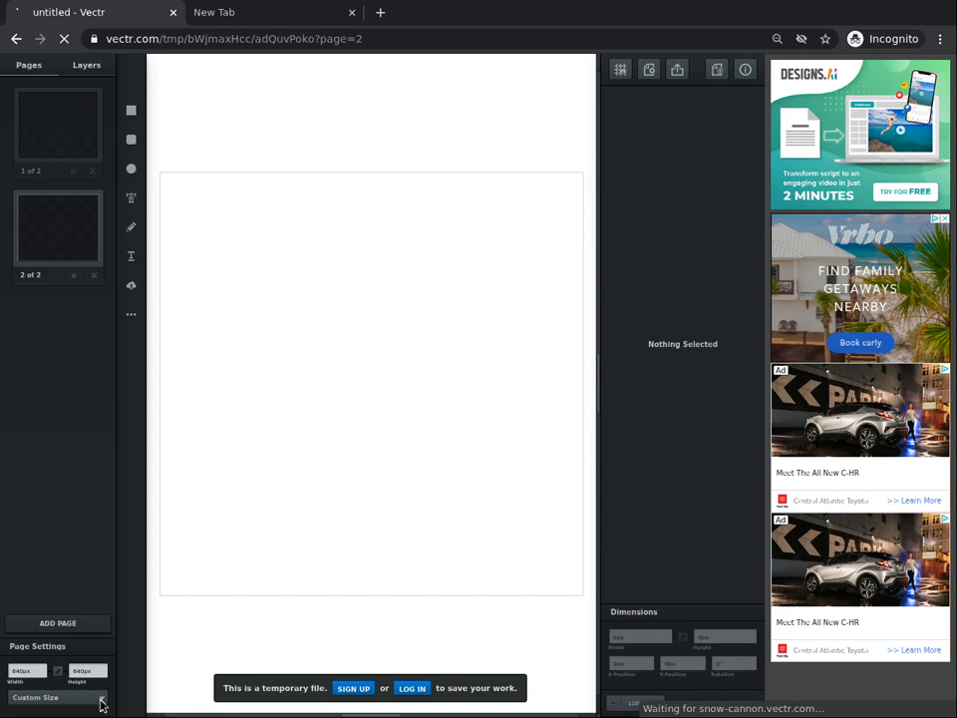
left_click(56, 698)
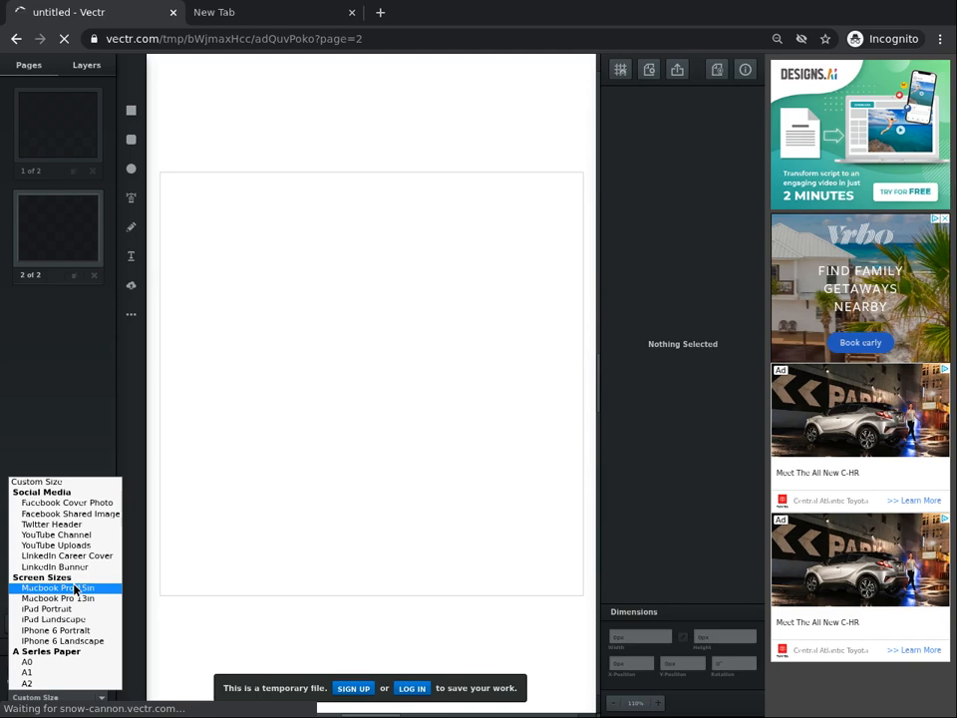
mouse_move(63, 502)
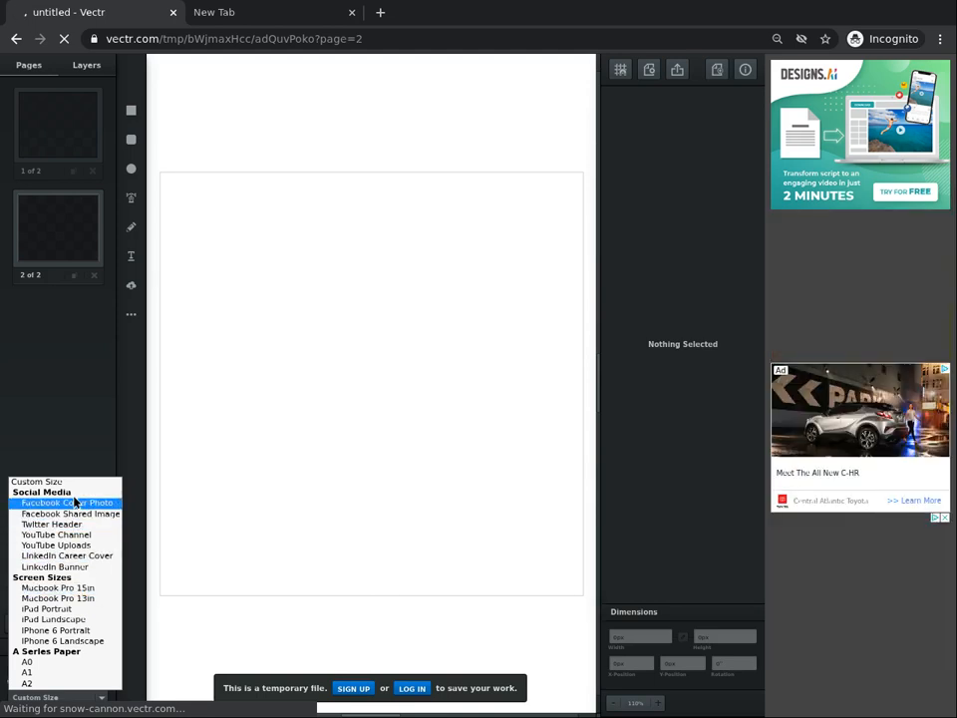
mouse_move(68, 555)
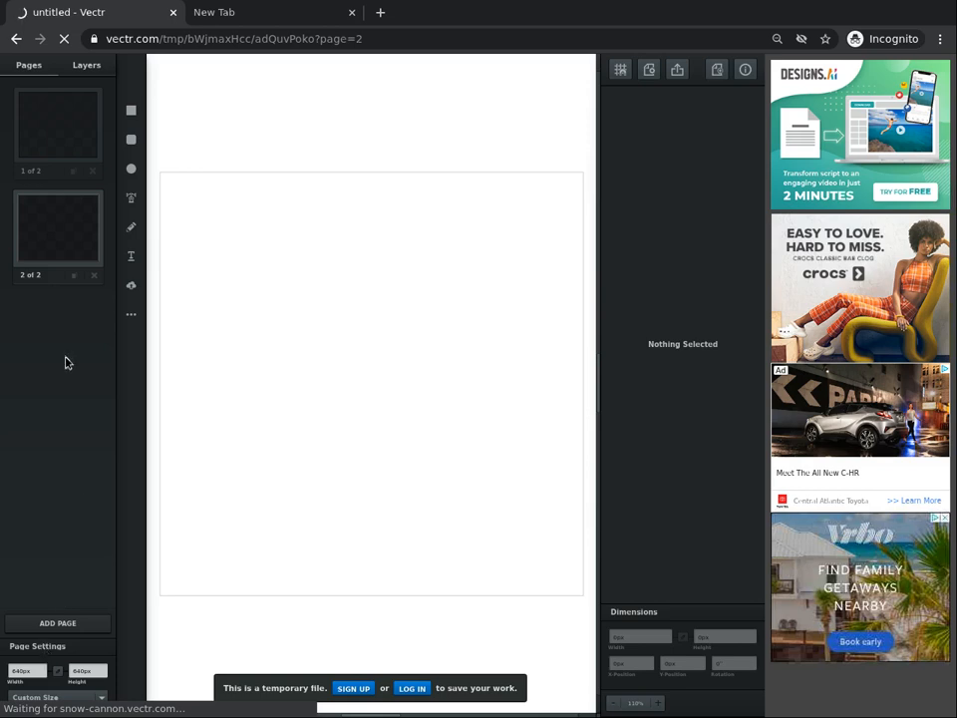
mouse_move(72, 147)
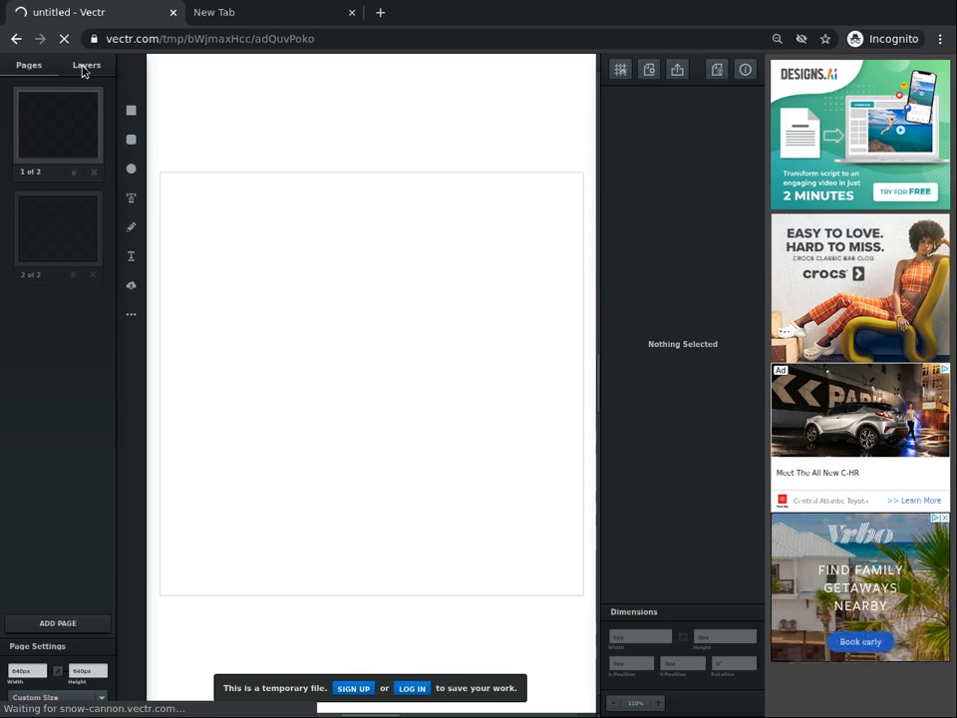
- Switch the left panel from the Pages list to the Layers list
left_click(86, 64)
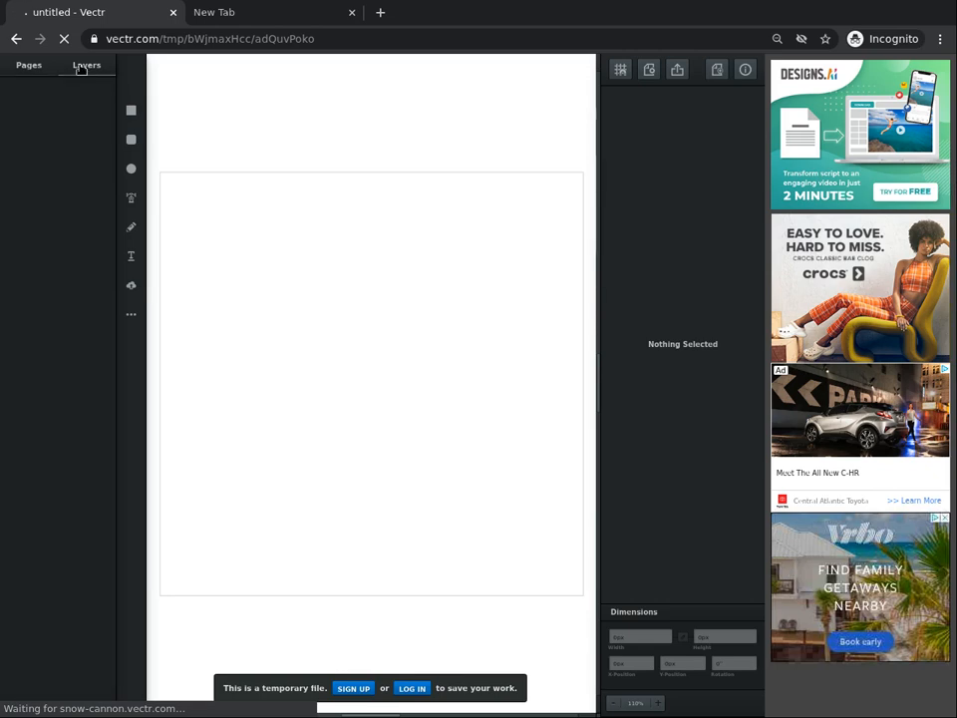